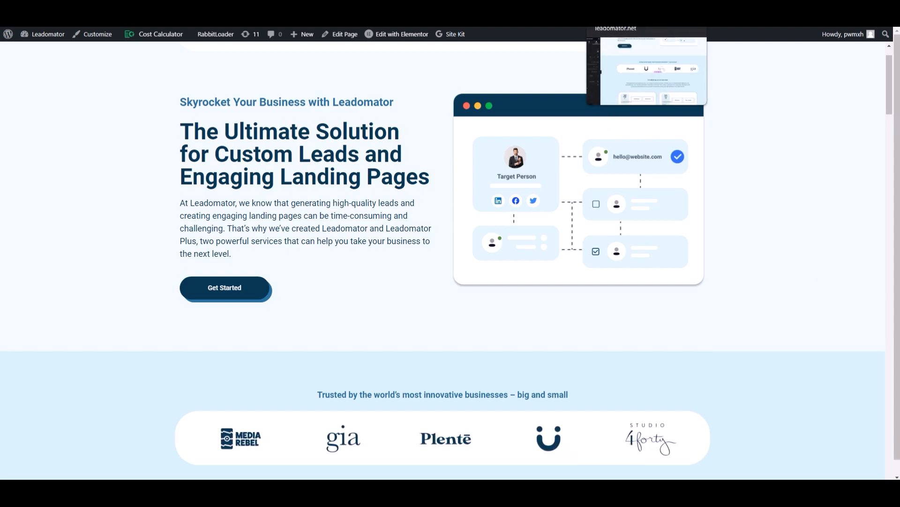
Step: Try Get Started on the live Leadomator home page and scroll to see where it lands
left_click(401, 34)
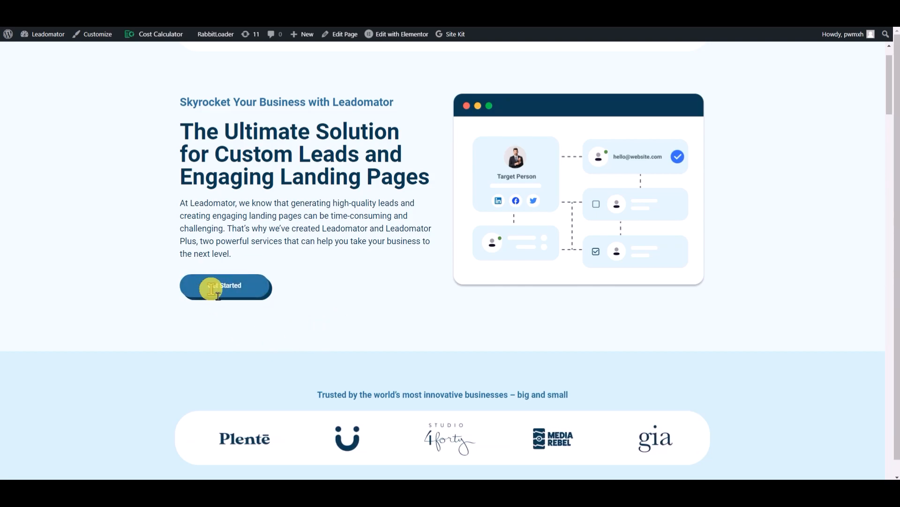
scroll("down", 3)
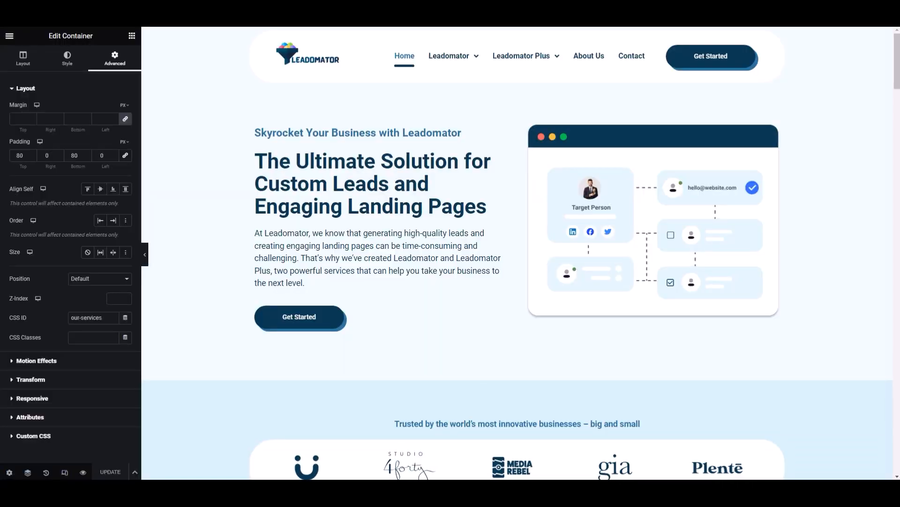
Step: Set the hero Get Started button's link to #our-services
left_click(298, 316)
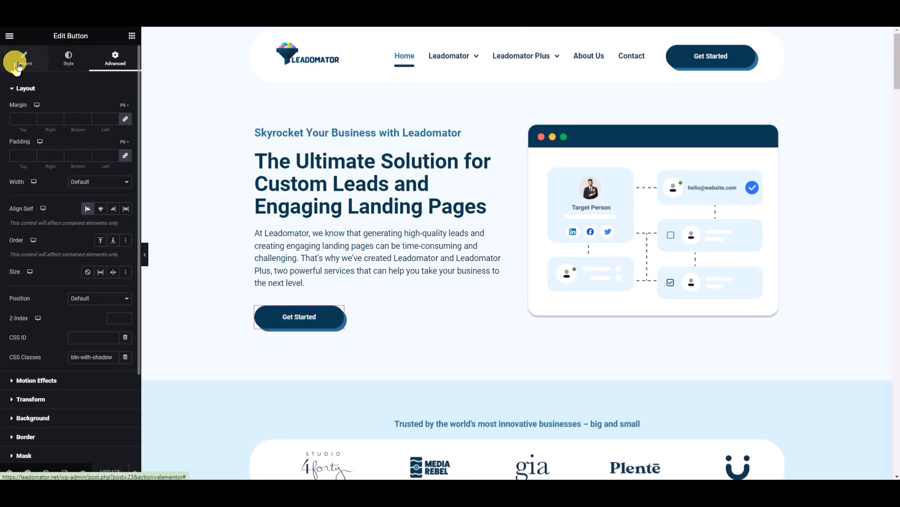
left_click(24, 59)
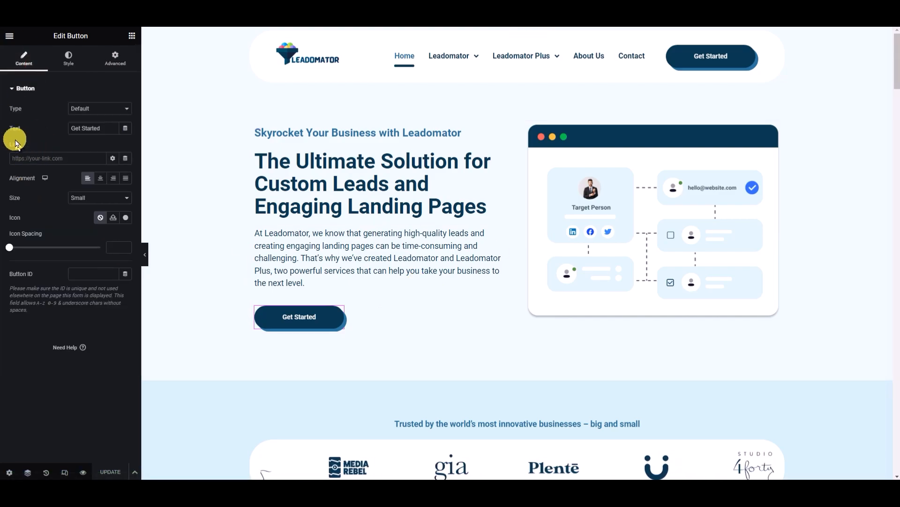
scroll("down", 3)
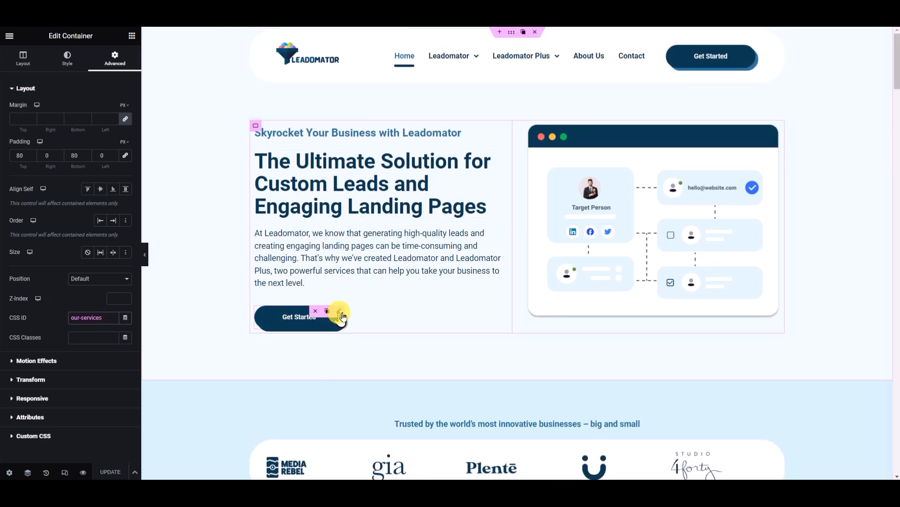
left_click(299, 317)
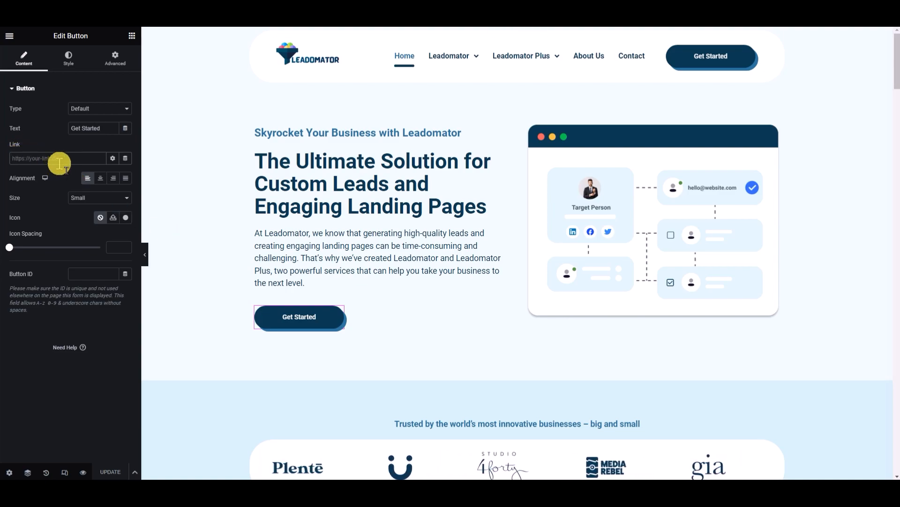
type("#our-services")
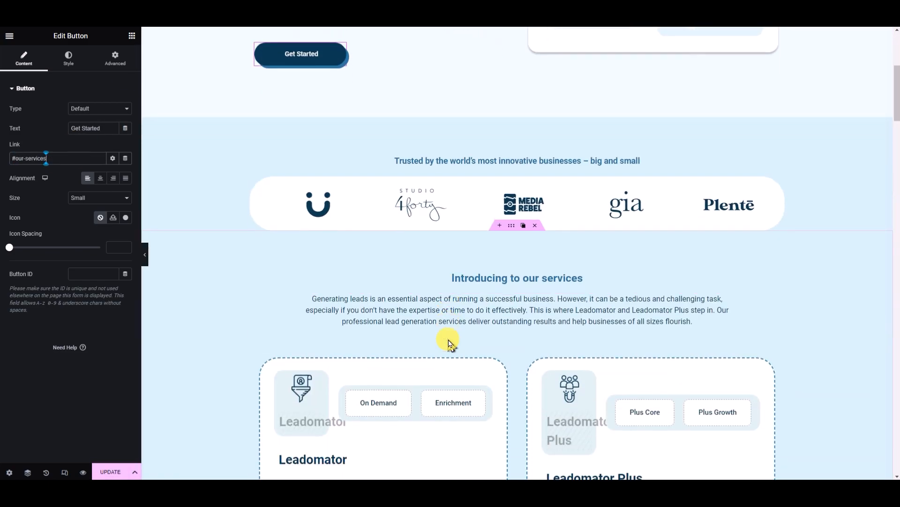
scroll("down", 3)
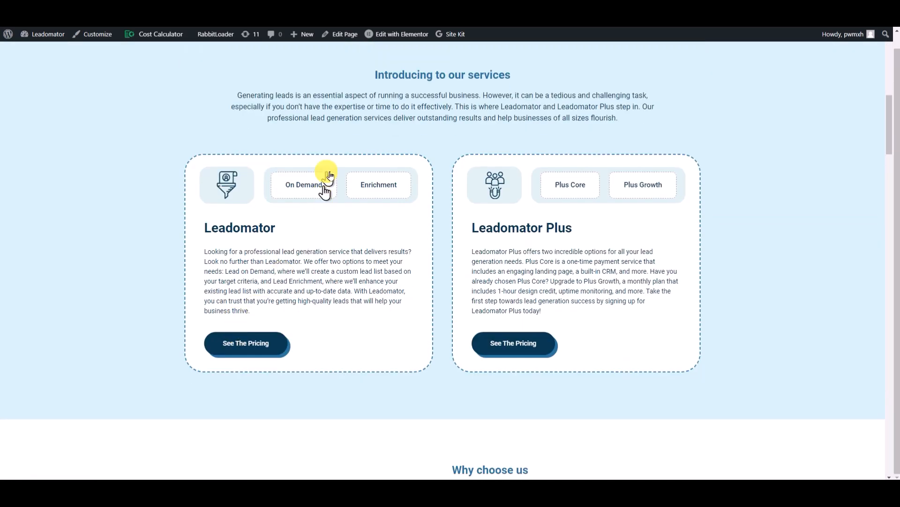
Step: Check on the live page that Get Started jumps to 'Introducing to our services'
scroll("up", 3)
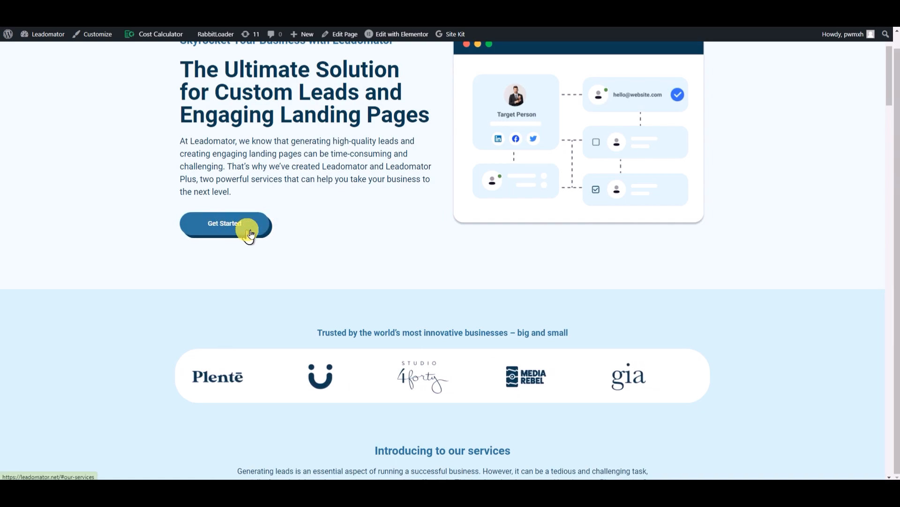
scroll("down", 3)
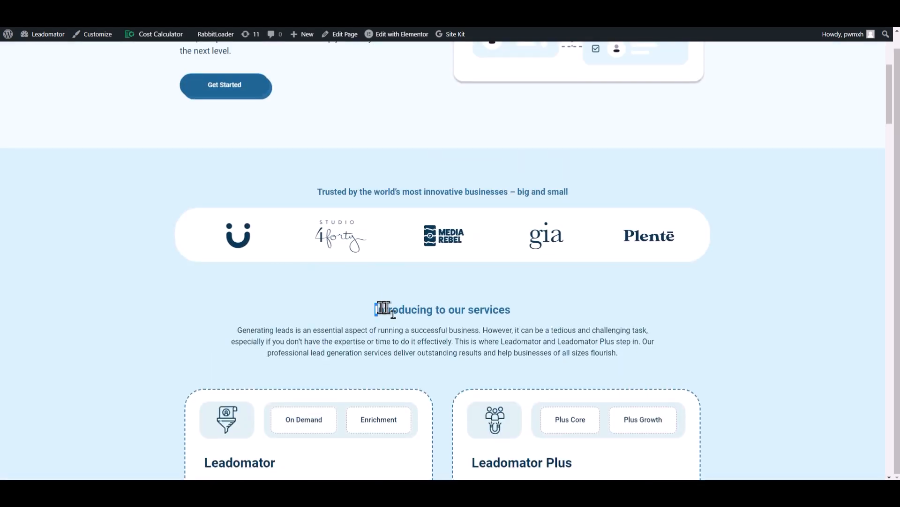
triple_click(442, 310)
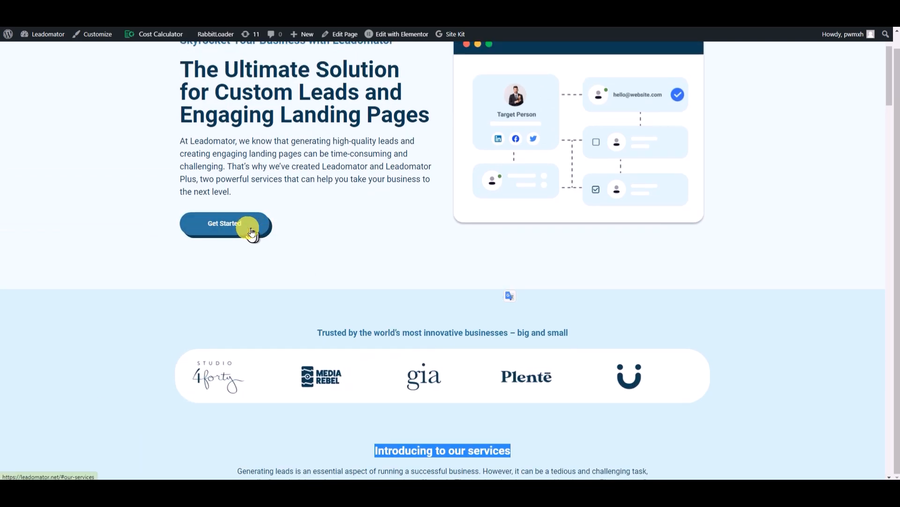
scroll("down", 3)
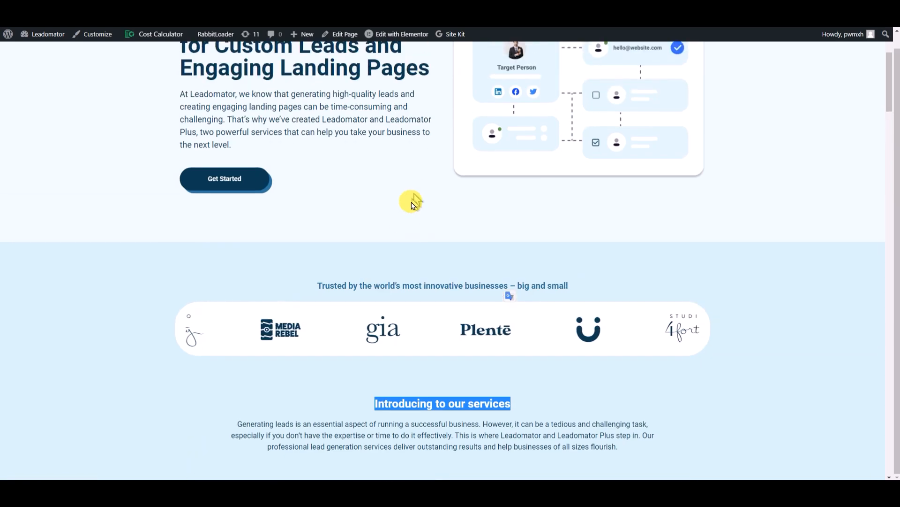
scroll("down", 3)
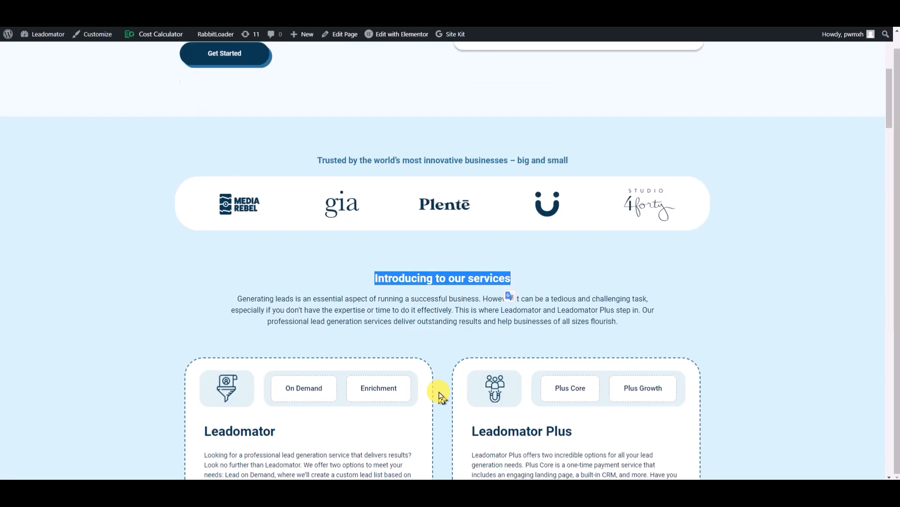
scroll("down", 3)
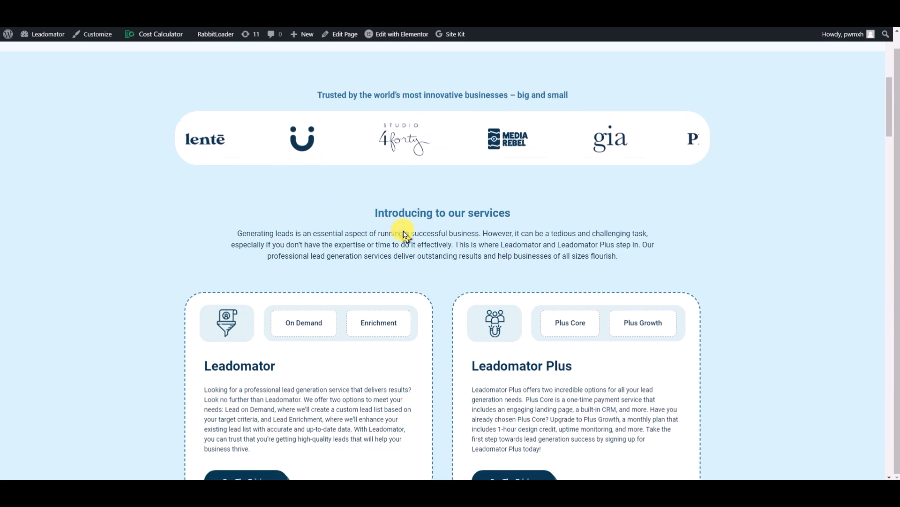
scroll("down", 3)
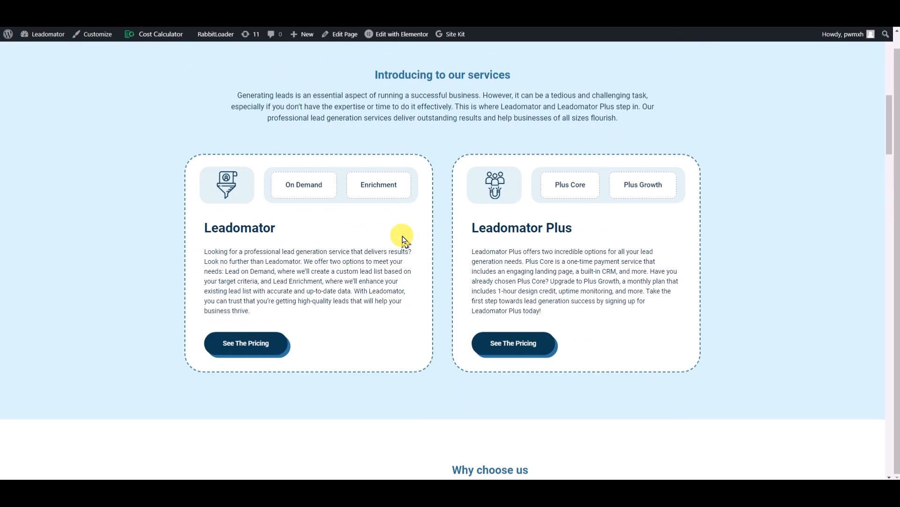
scroll("up", 3)
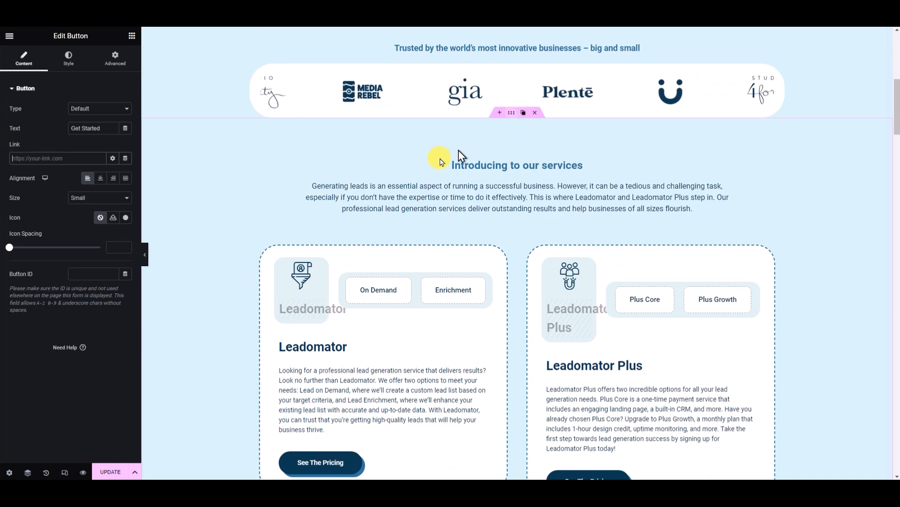
Step: Enter getStarted as the Get Started button's CSS ID in its Advanced settings
scroll("up", 3)
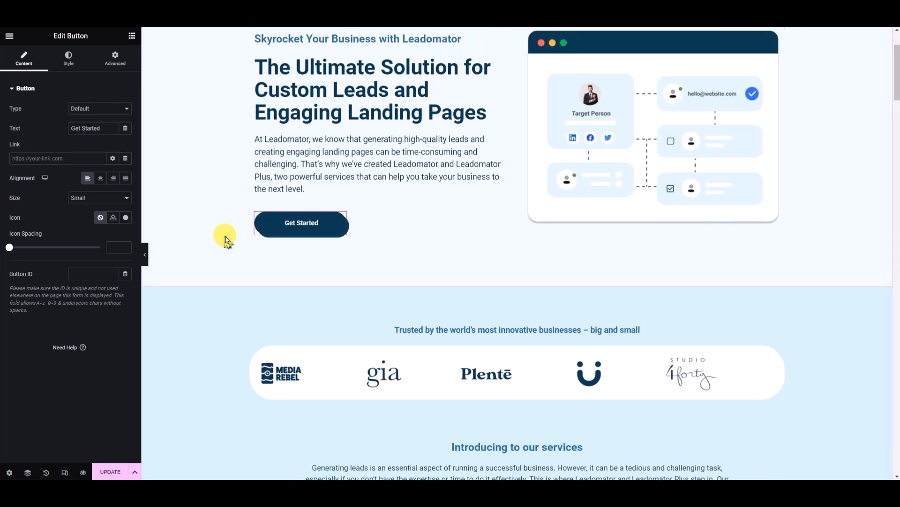
left_click(115, 56)
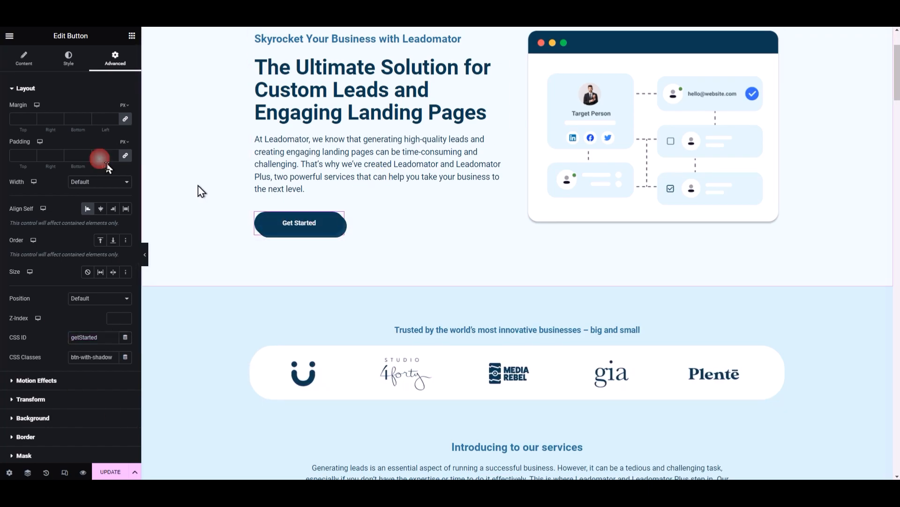
scroll("down", 3)
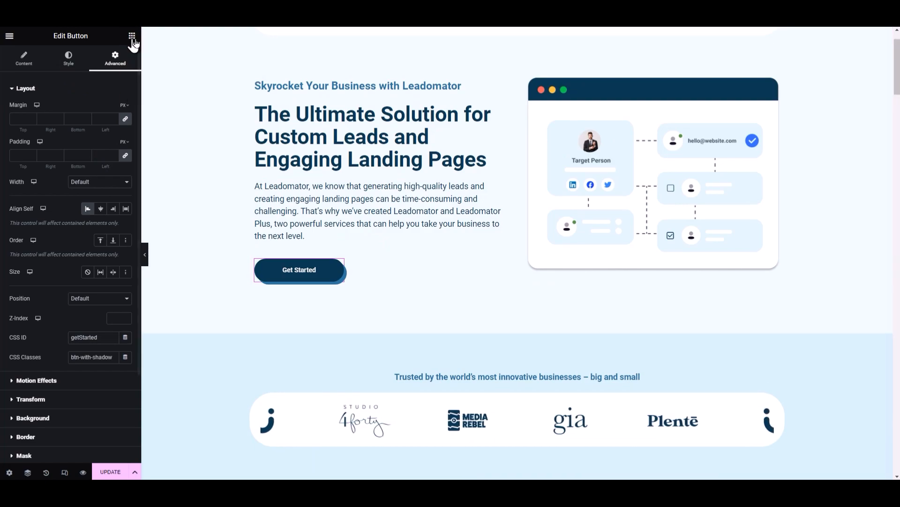
Step: Search 'htm' in the widgets panel and drag an HTML widget above the logos strip
left_click(132, 36)
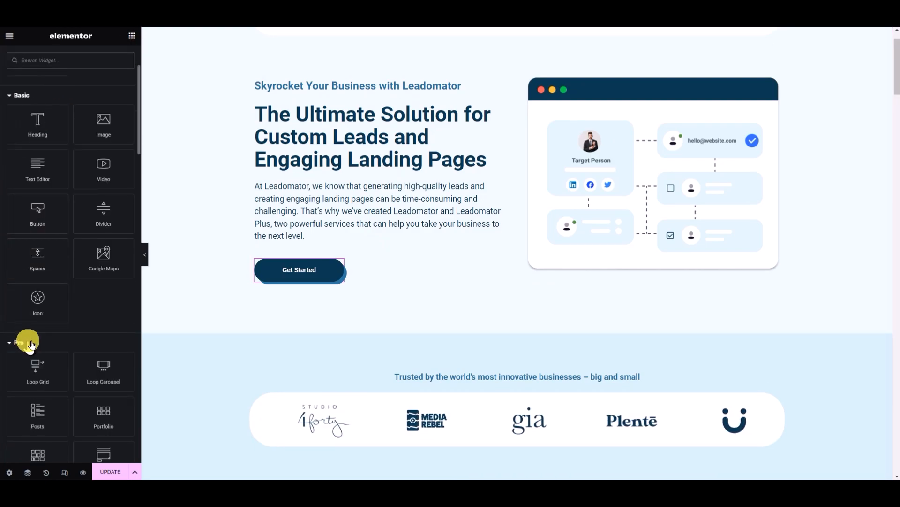
type("htm")
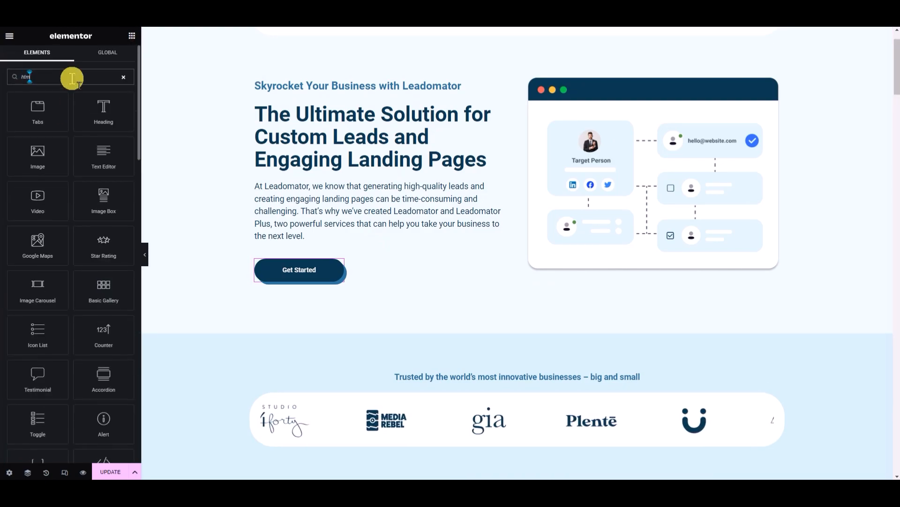
left_click_drag(38, 110, 421, 255)
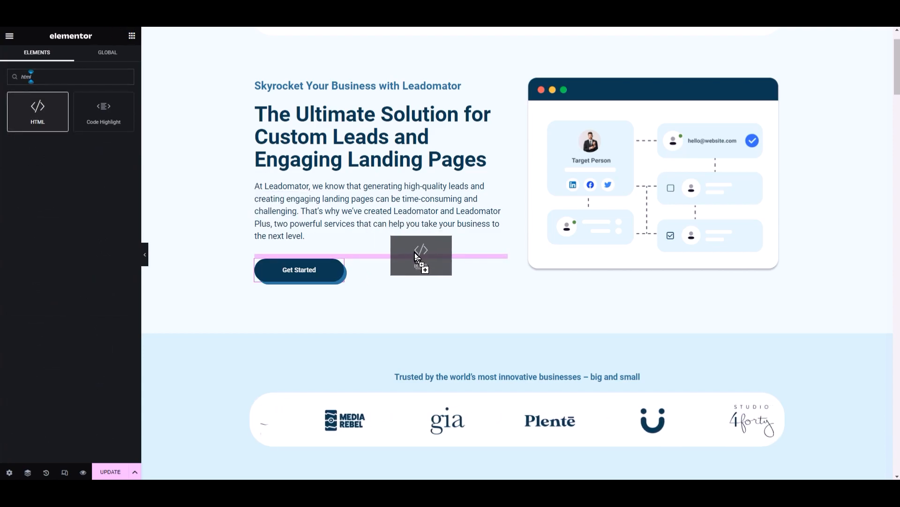
left_click_drag(421, 255, 449, 322)
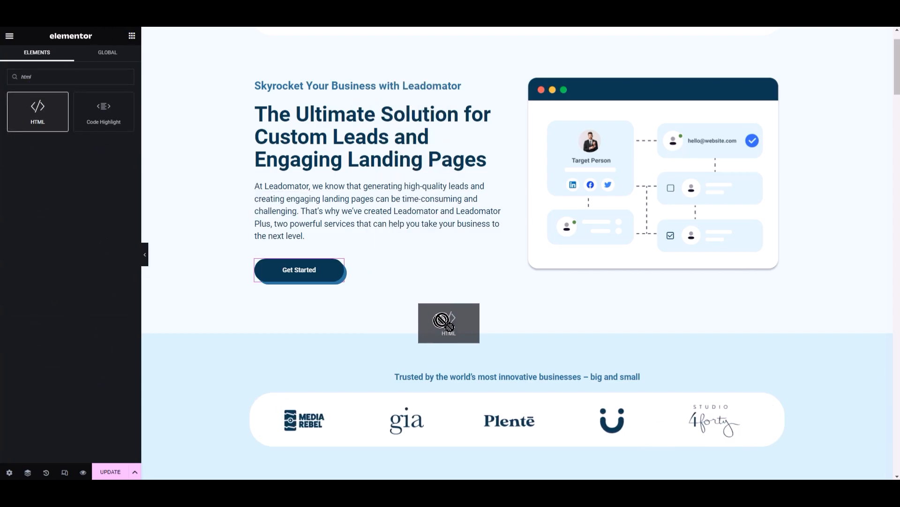
left_click_drag(448, 322, 483, 373)
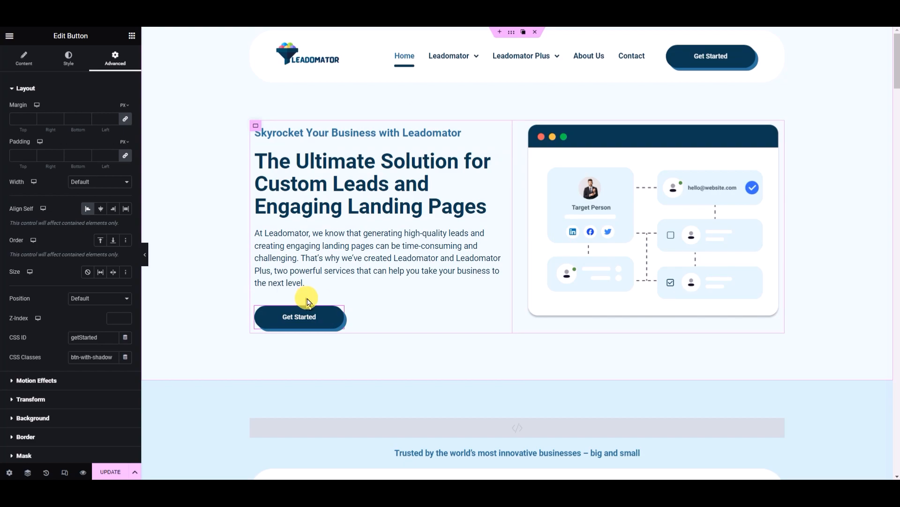
Step: Write a script adding a click listener to document.getElementById('getStarted')
scroll("down", 3)
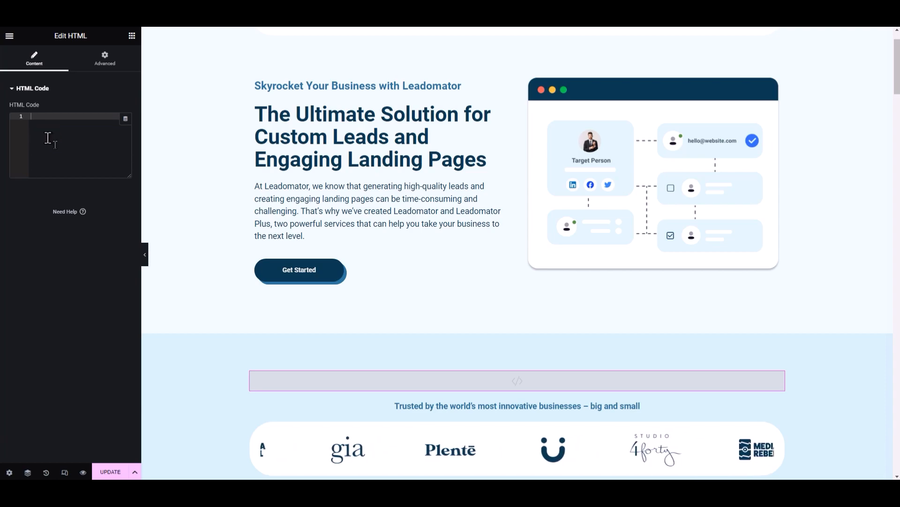
type("<script>")
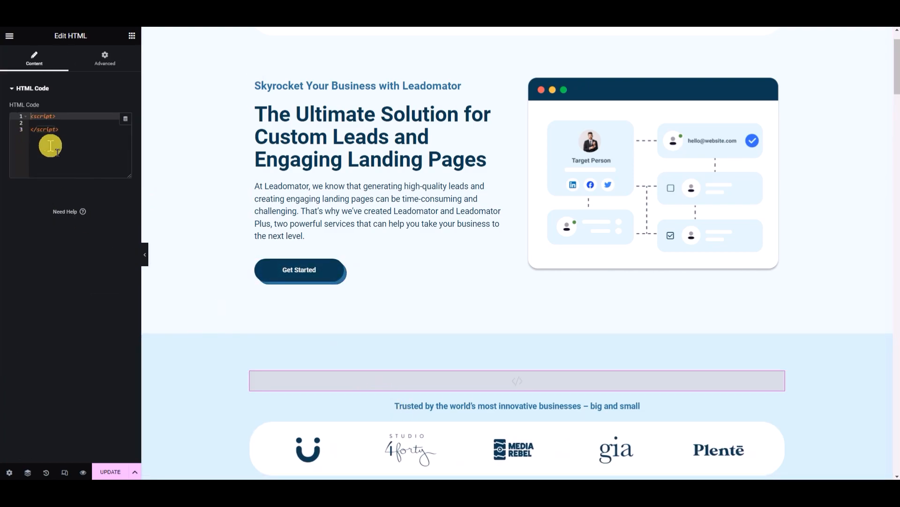
type("documen")
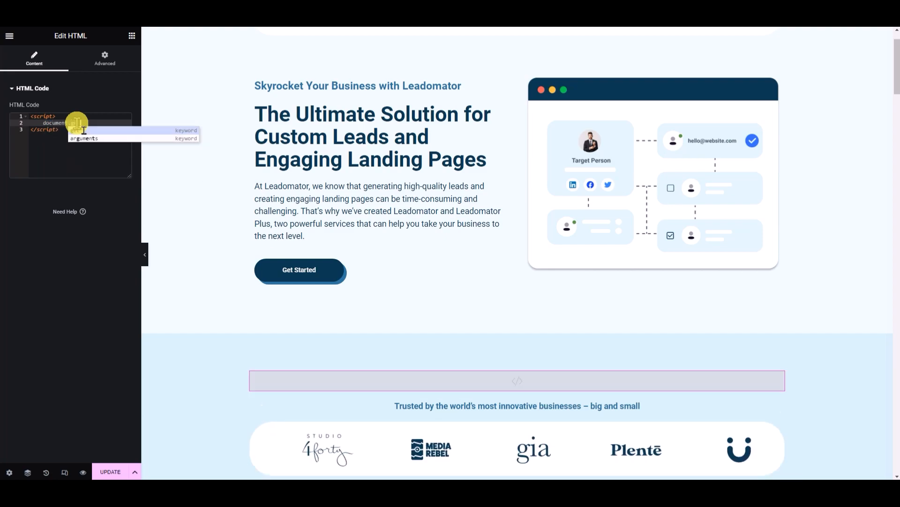
type(".getElementById('get-started")
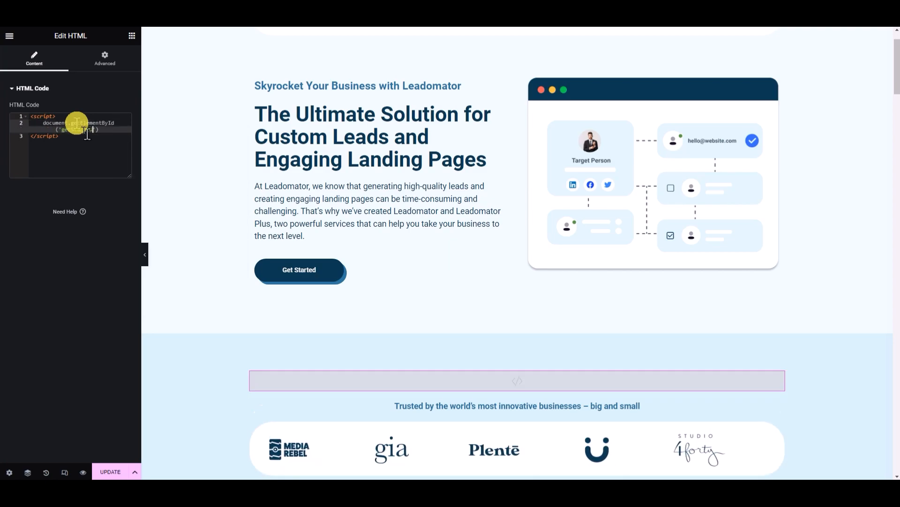
type("getStarted")
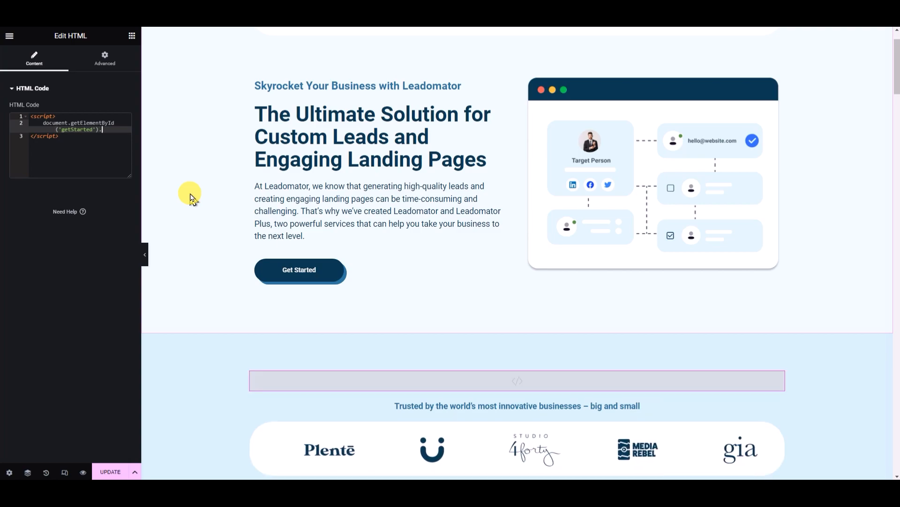
type("addEventListener('")
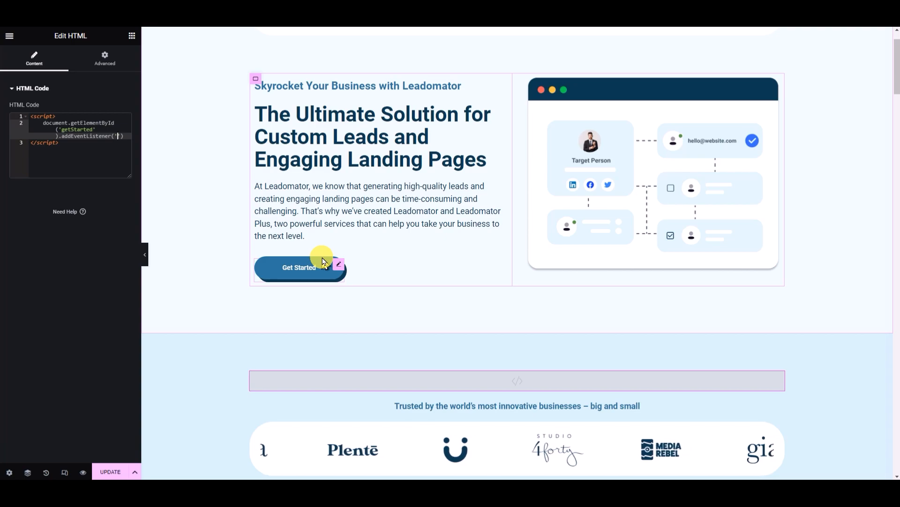
type("click")
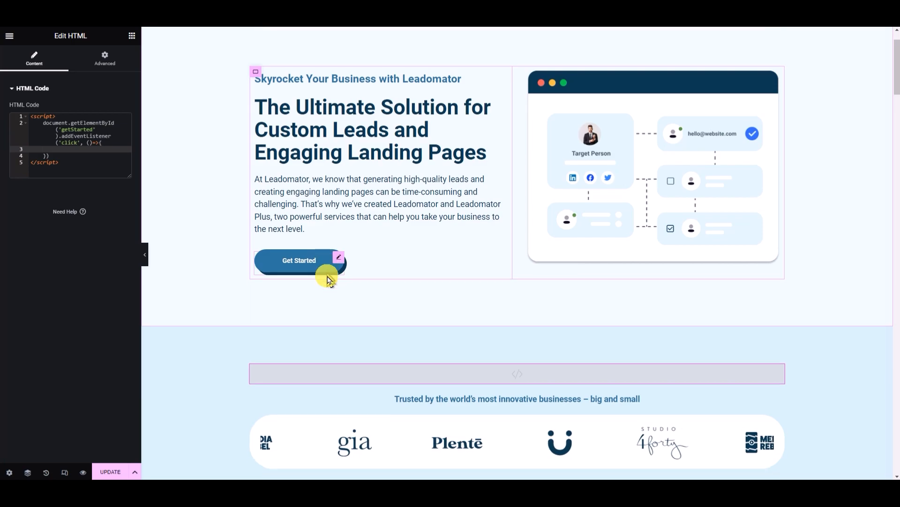
scroll("down", 3)
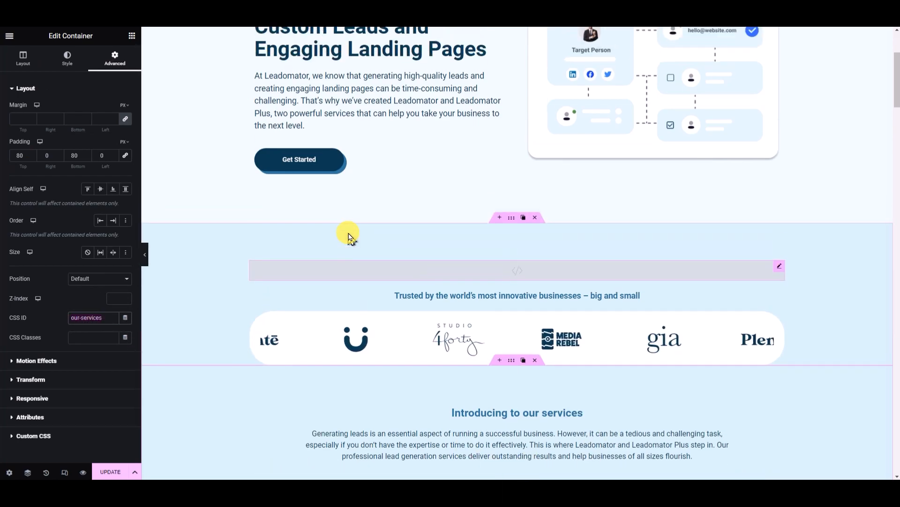
Step: Add getElementById('our-services').scrollIntoView({behaviour: 'smooth'}) inside the click handler
left_click(517, 270)
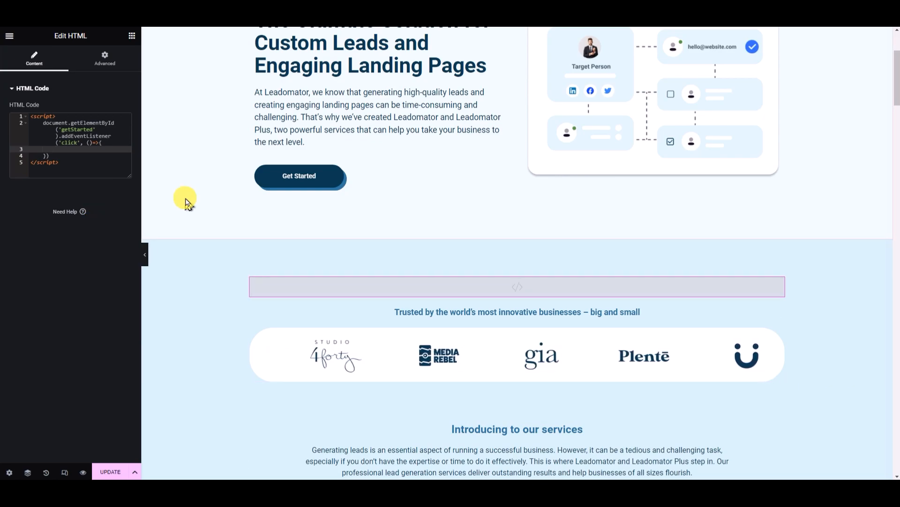
type("document")
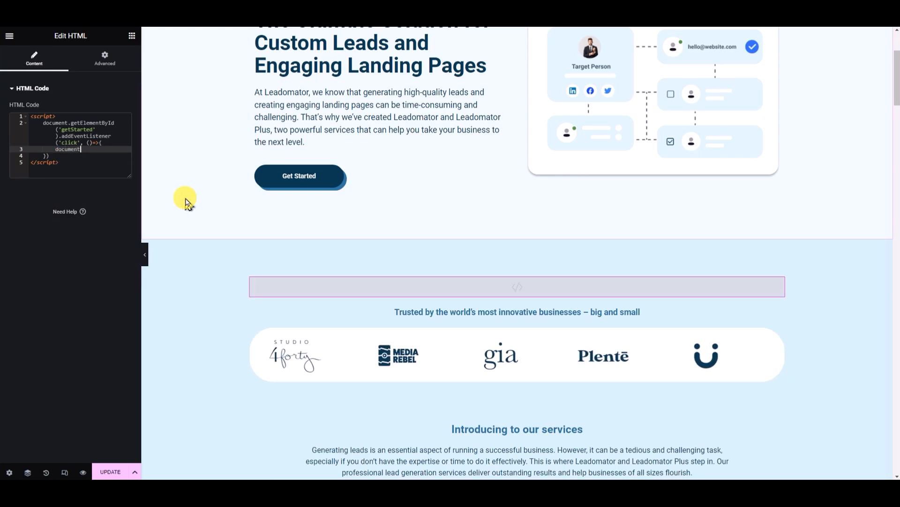
type("getElementById('")
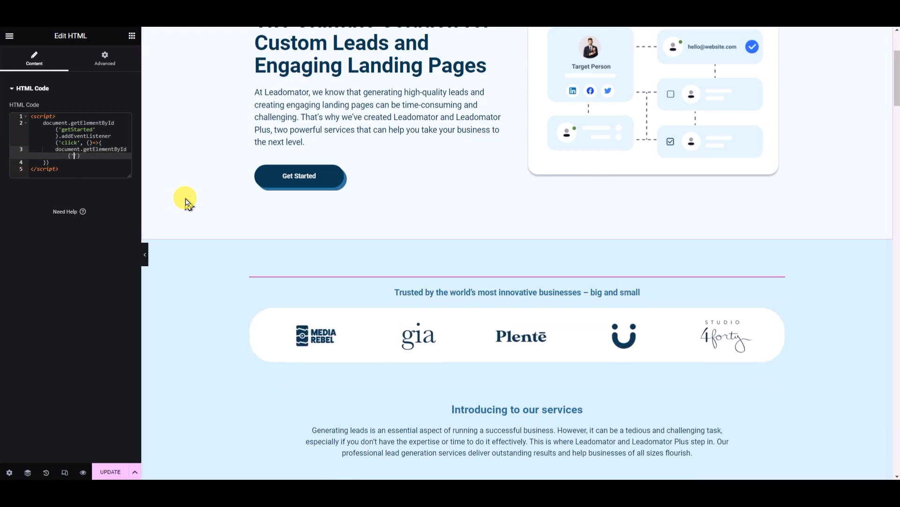
scroll("down", 3)
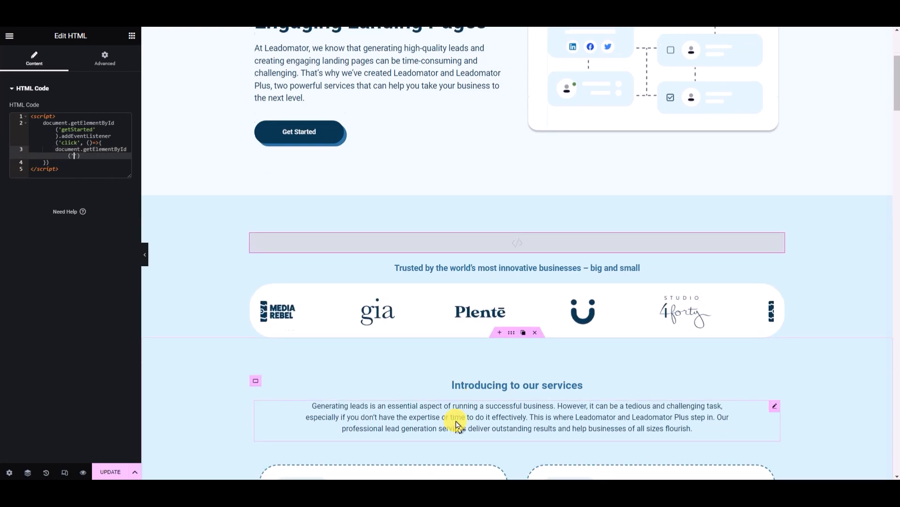
scroll("down", 3)
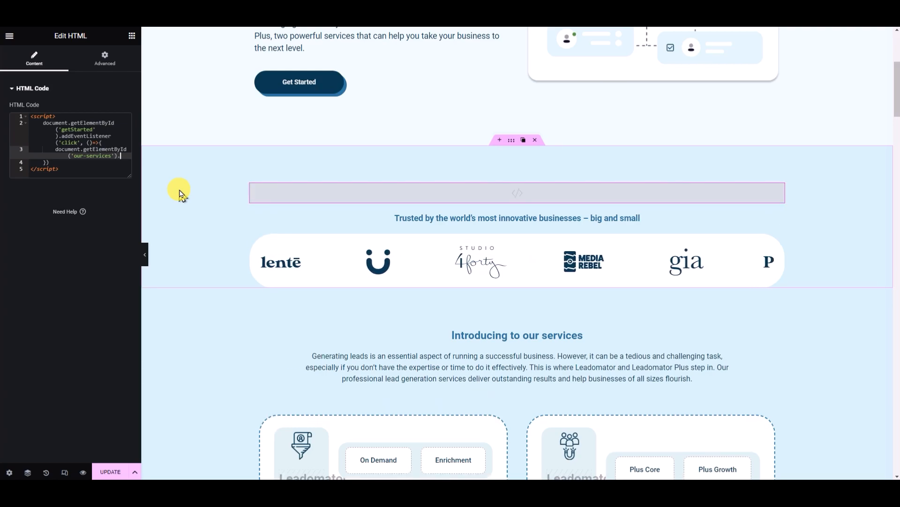
type(".scrollIntoView({")
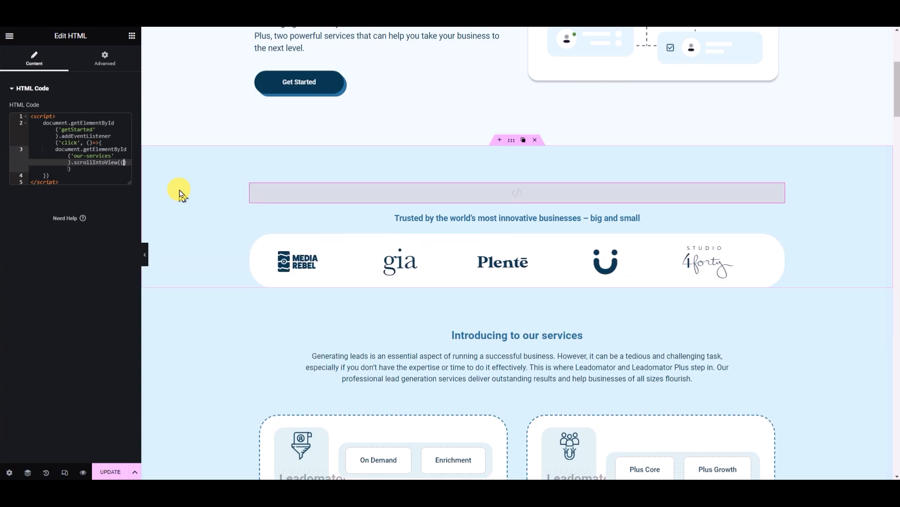
key("Enter")
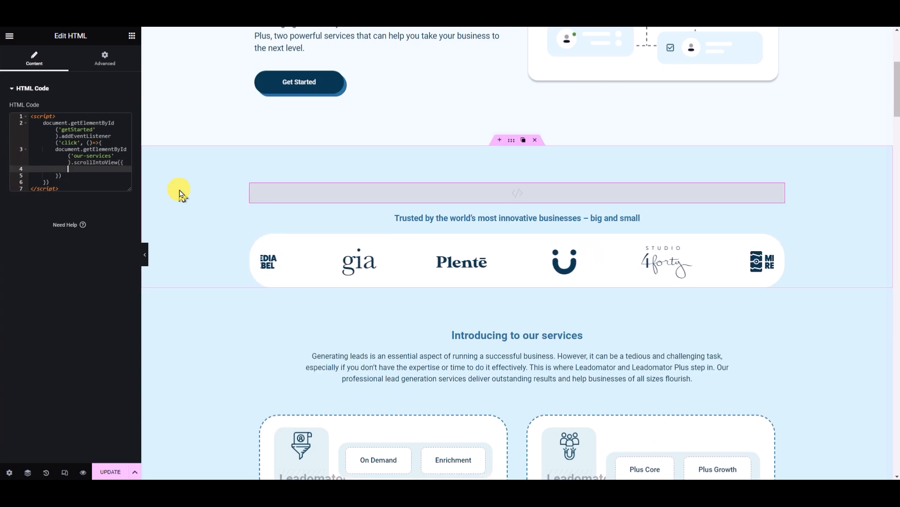
type("behaviour:")
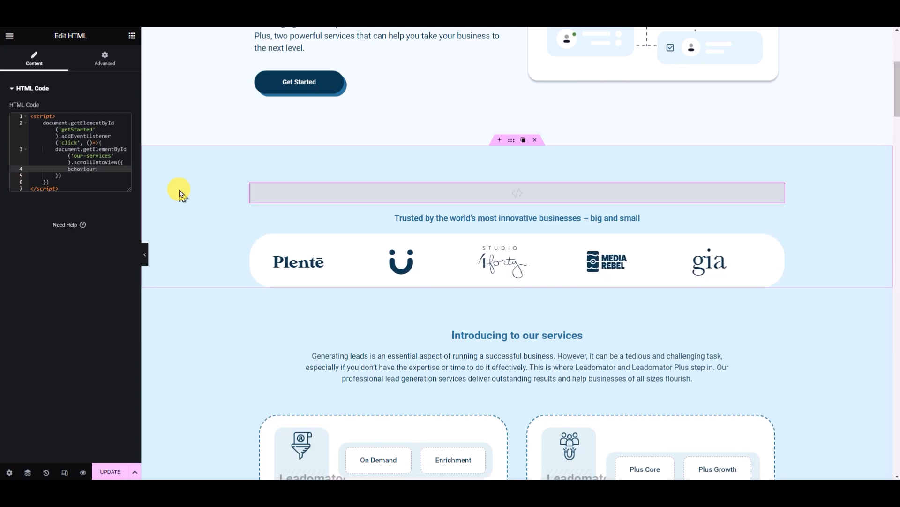
type("'smooth")
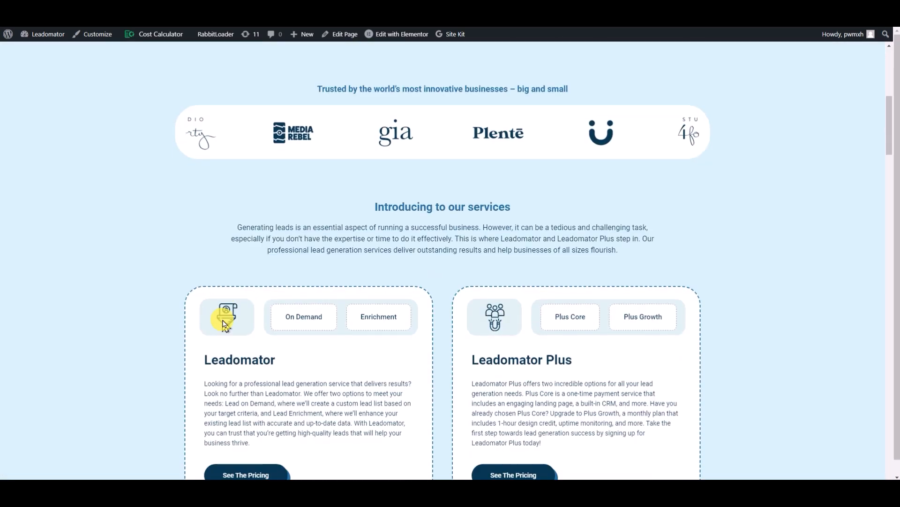
Step: Scroll the live home page to confirm the services cards are fully in view
scroll("down", 3)
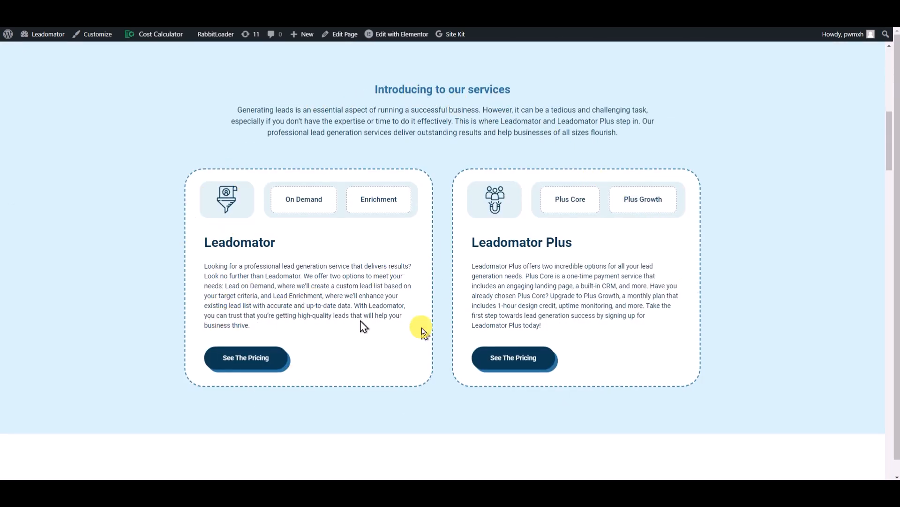
mouse_move(290, 97)
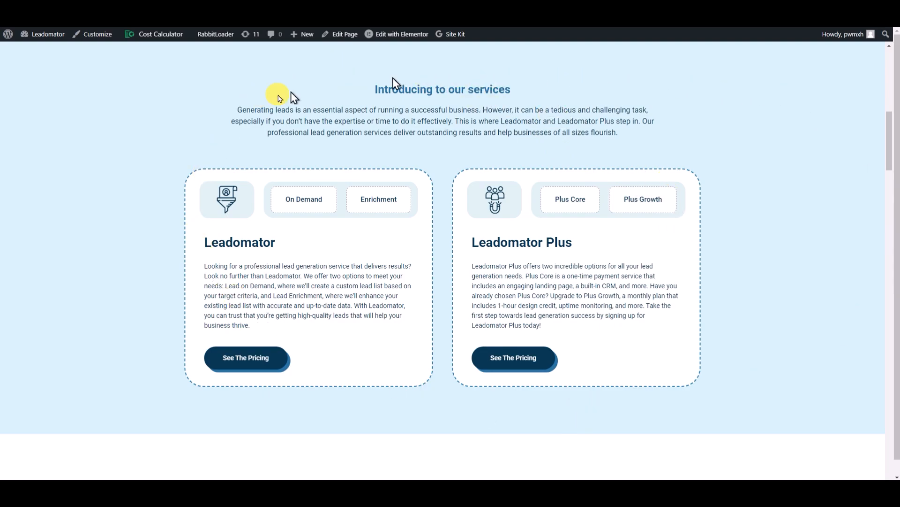
mouse_move(235, 172)
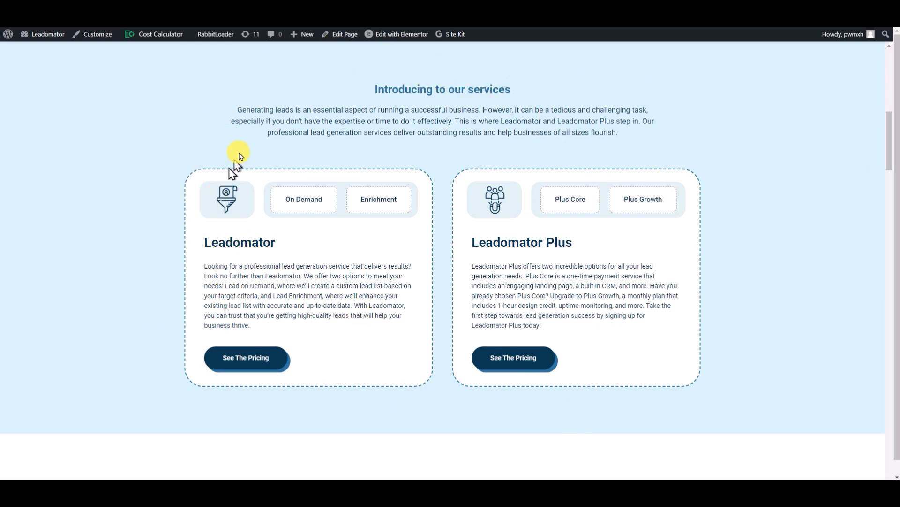